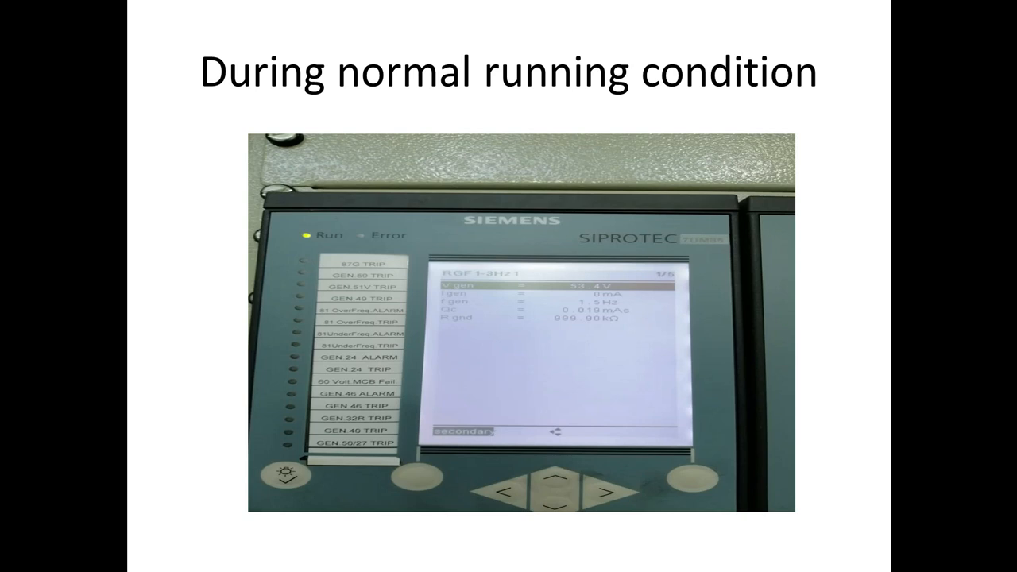
Advance the slideshow to the 'During Abnormal condition' slide with the Siemens relay readings.
key("Right")
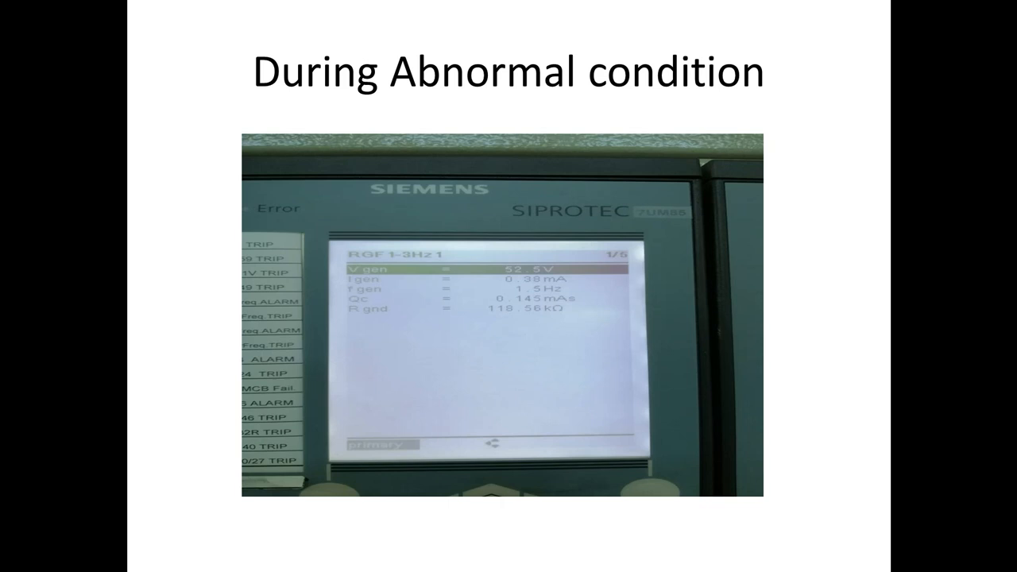